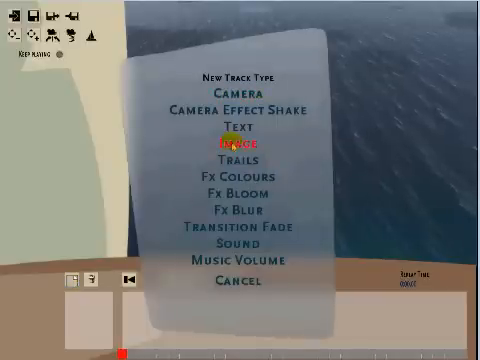
pyautogui.moveTo(240, 128)
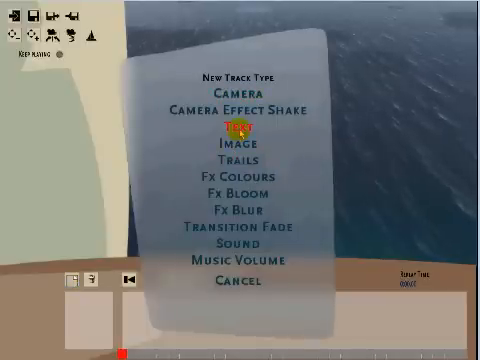
# Step: Add a first Text track to the race intro timeline
pyautogui.click(238, 126)
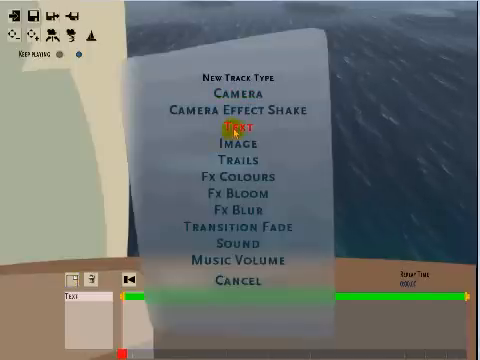
# Step: Add a second Text track to the race intro timeline
pyautogui.click(234, 128)
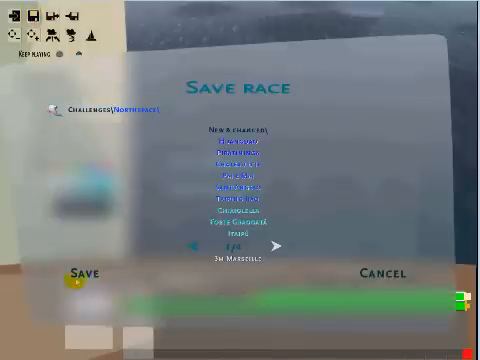
# Step: Save the race so the intro with both text tracks is stored
pyautogui.click(80, 272)
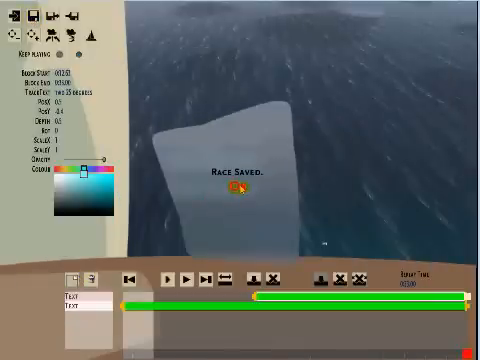